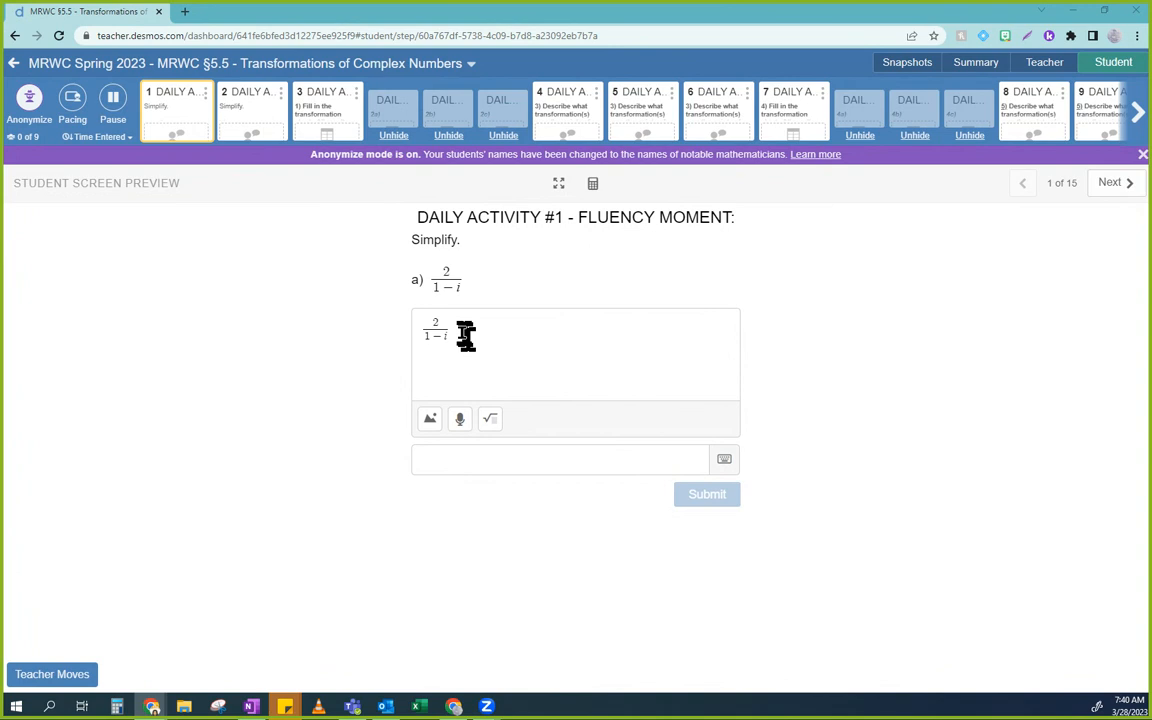
mouse_move(263, 175)
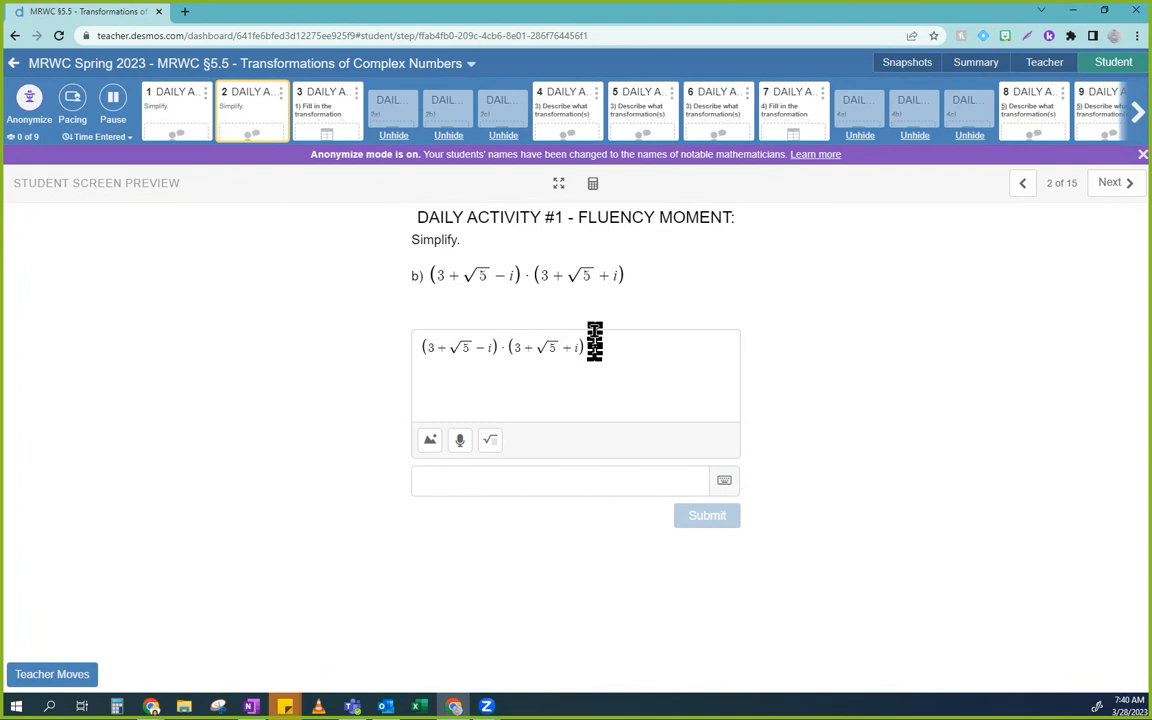
mouse_move(595, 325)
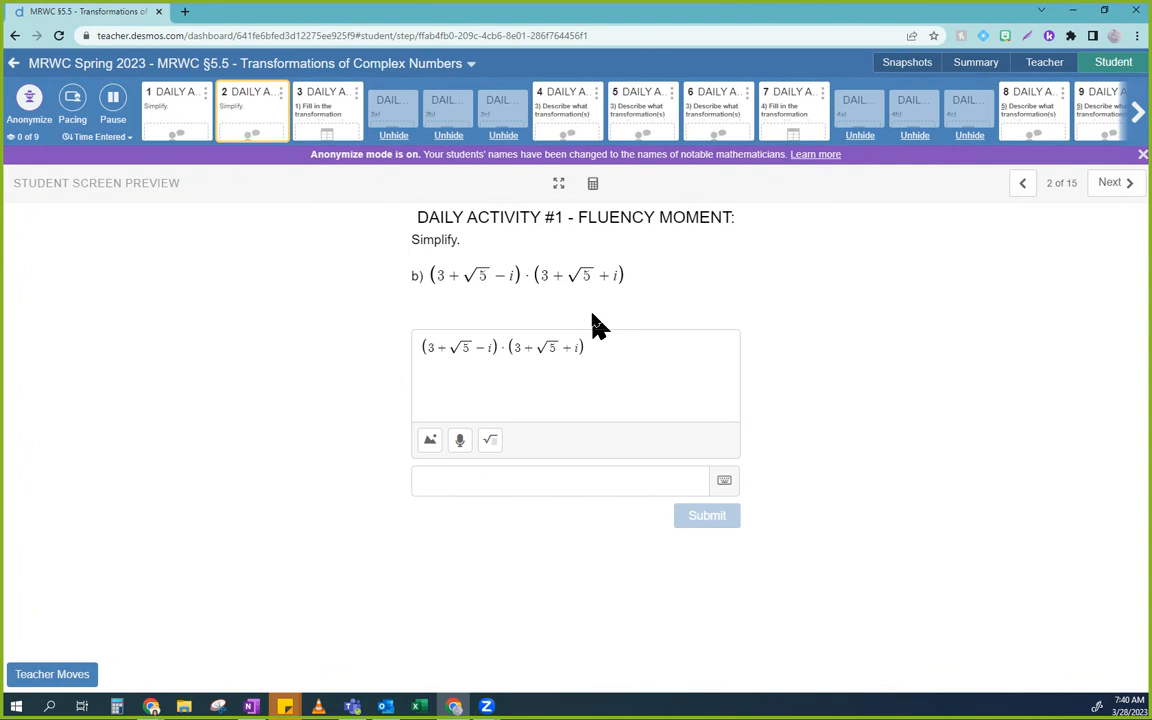
mouse_move(610, 314)
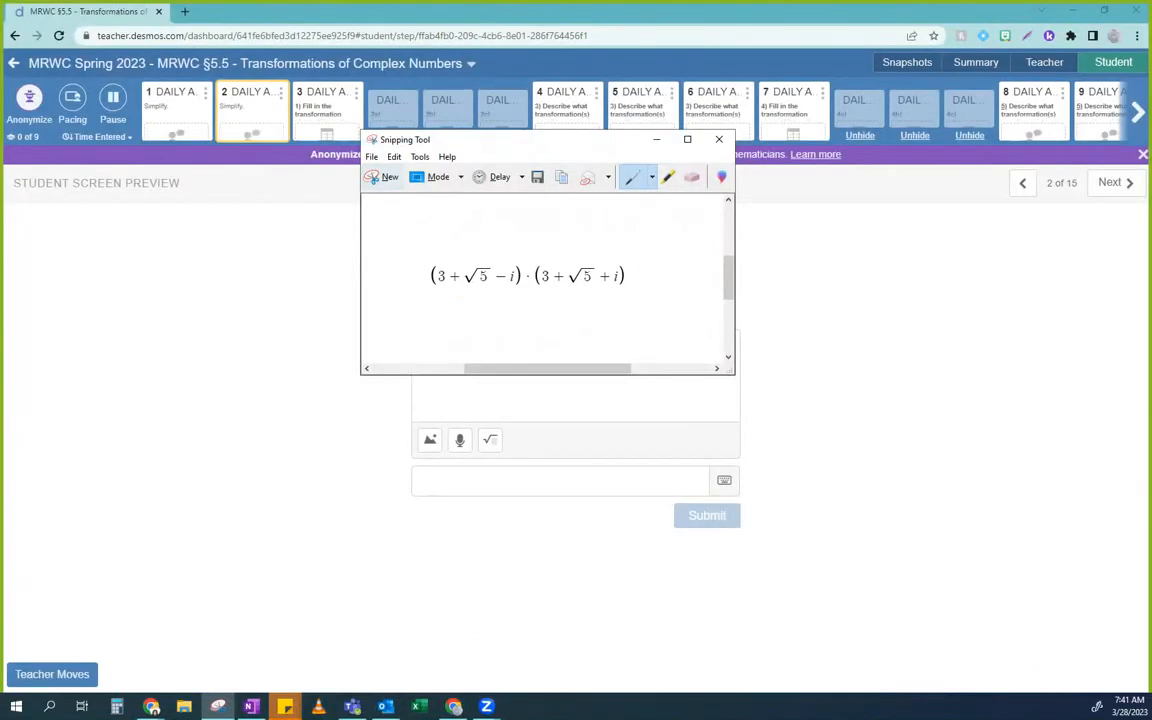
Copy the snipped image of the expression (3+√5−i)·(3+√5+i)
click(251, 707)
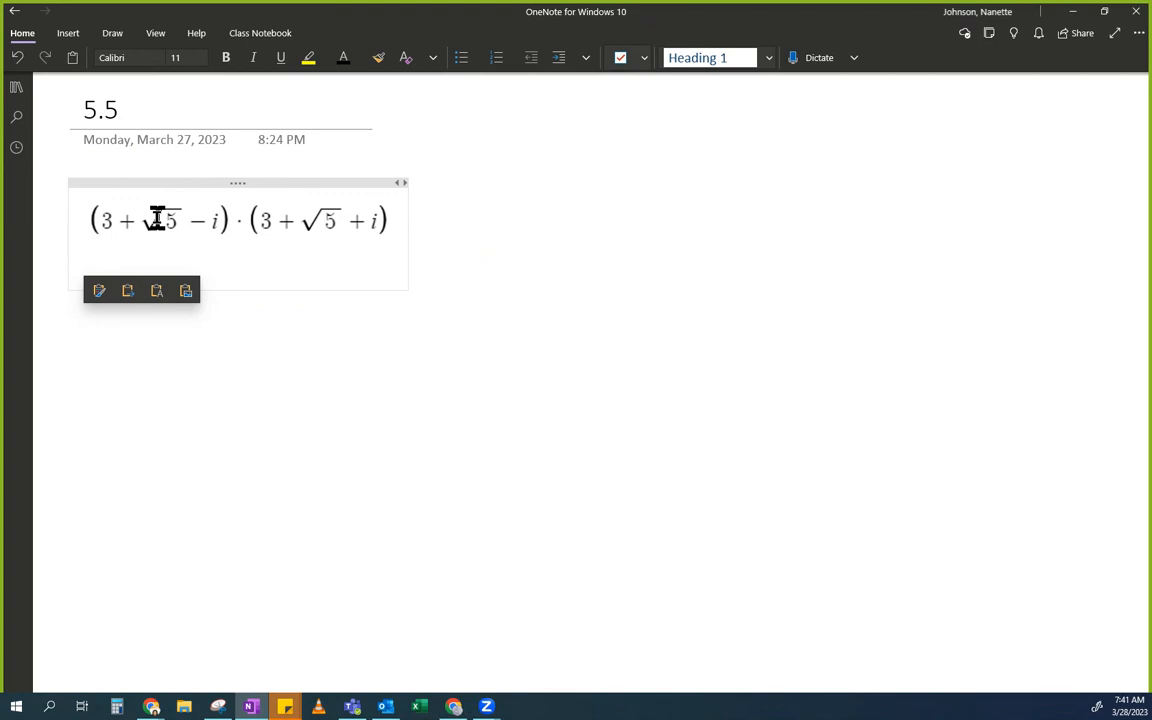
Paste the expression snip onto page 5.5 and position below it for the grid
click(85, 265)
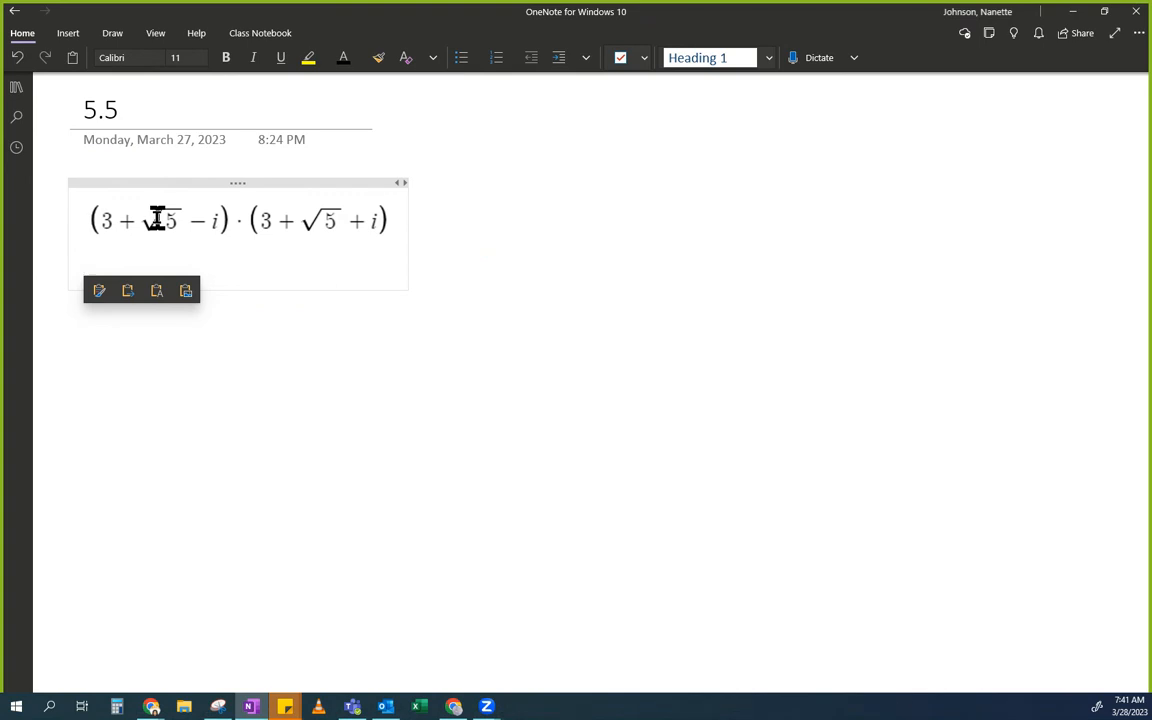
click(85, 265)
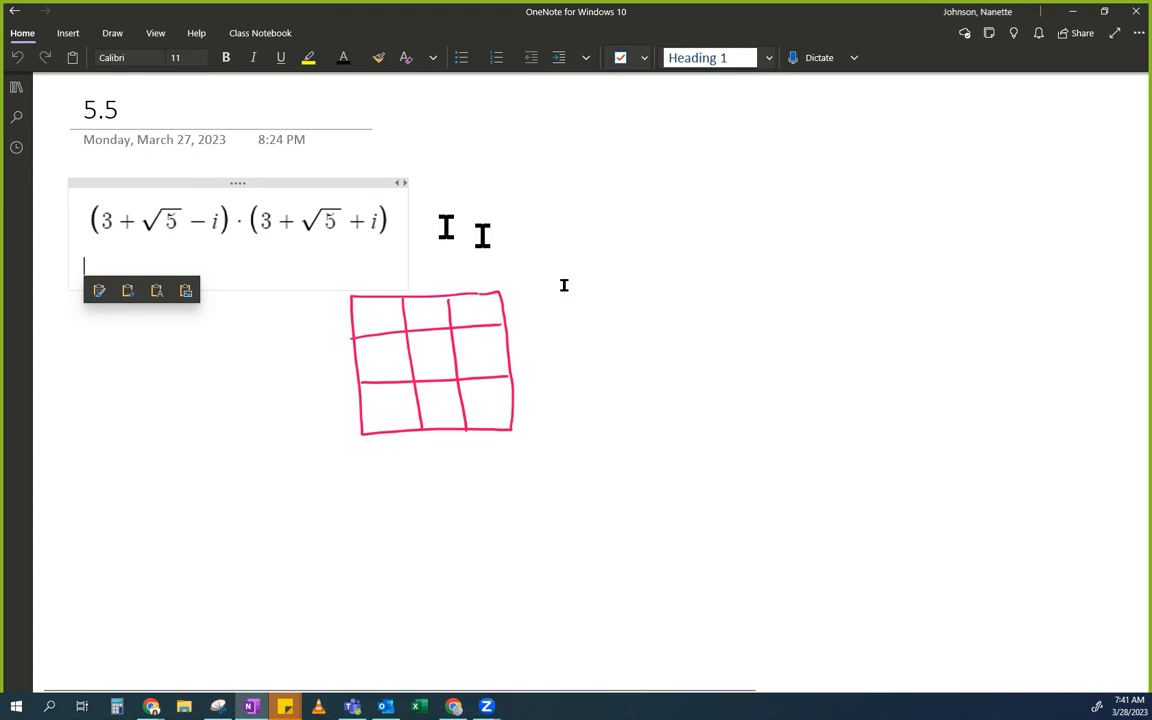
mouse_move(597, 328)
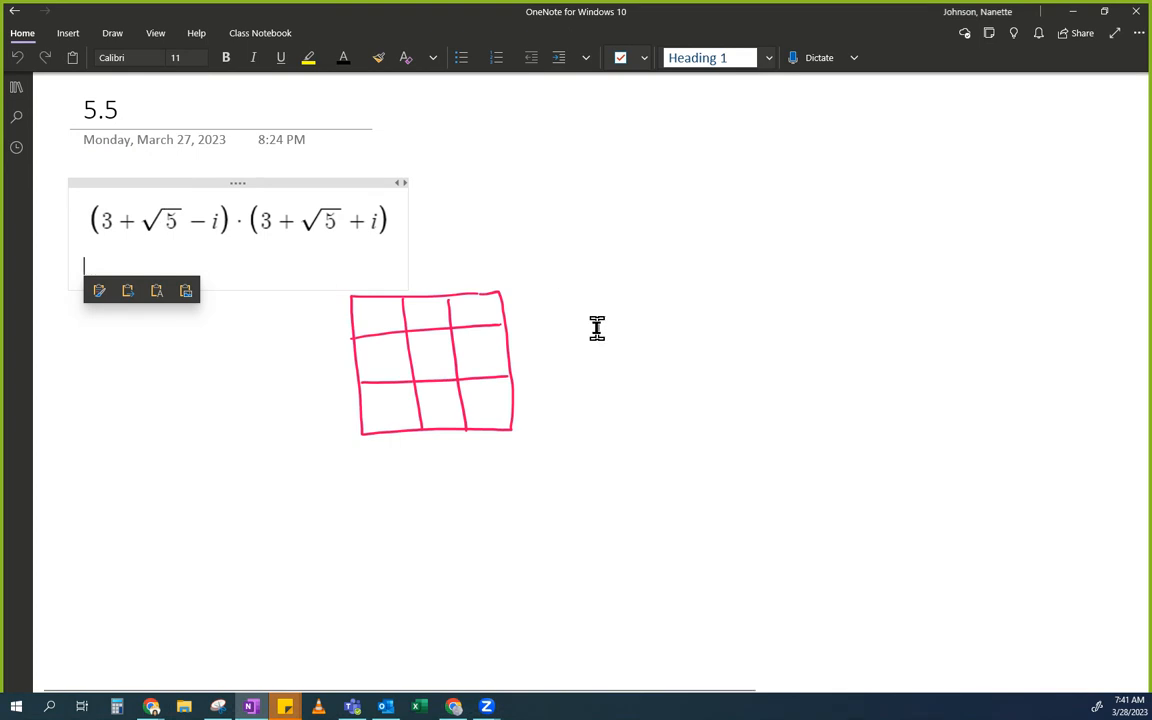
mouse_move(510, 188)
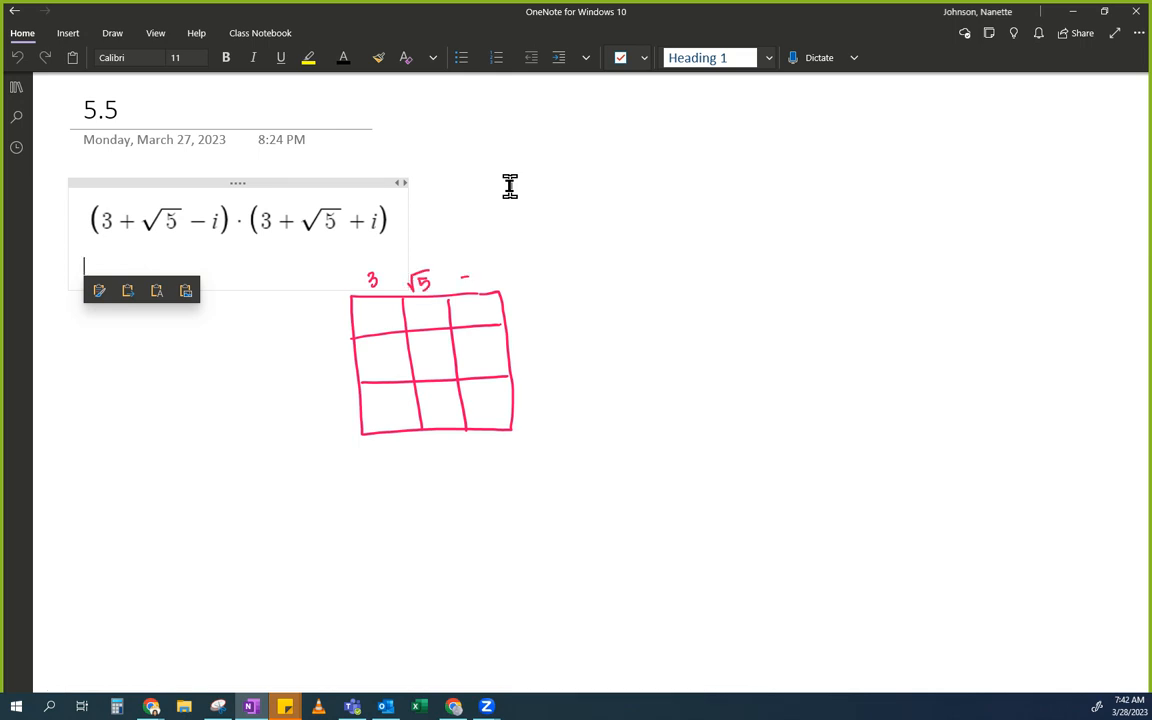
Label columns 3, √5, −i and rows 3, √5, i, then highlight the i terms yellow
drag(460, 278, 478, 285)
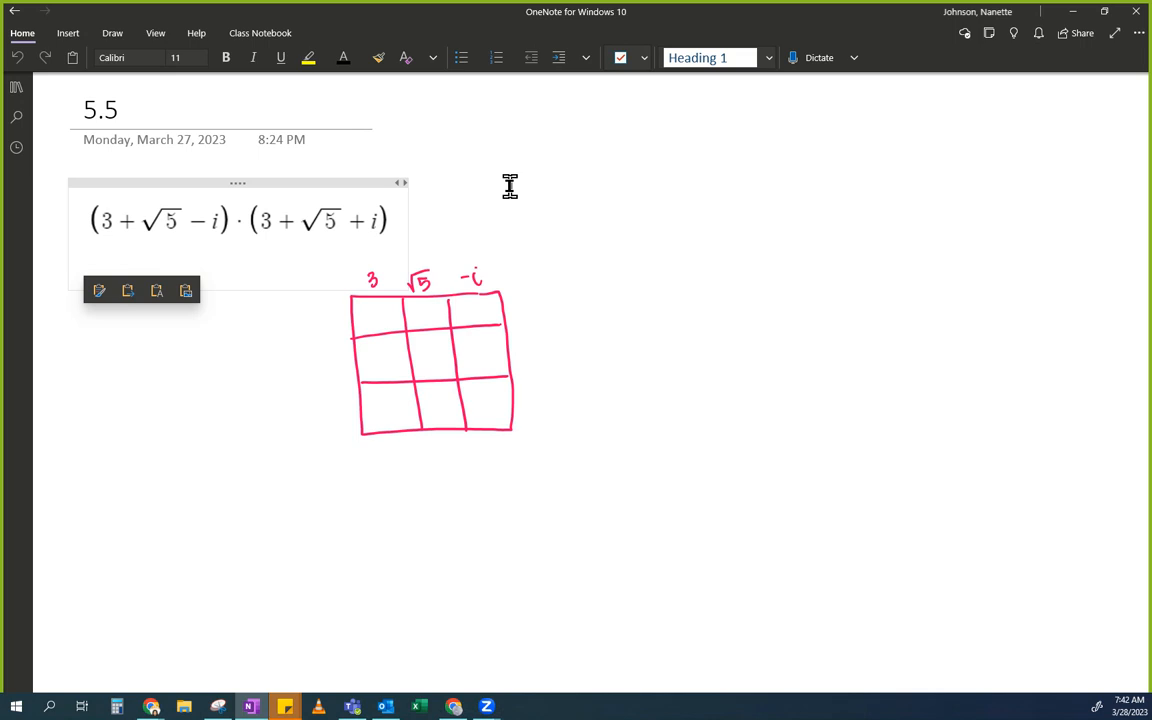
drag(328, 310, 335, 375)
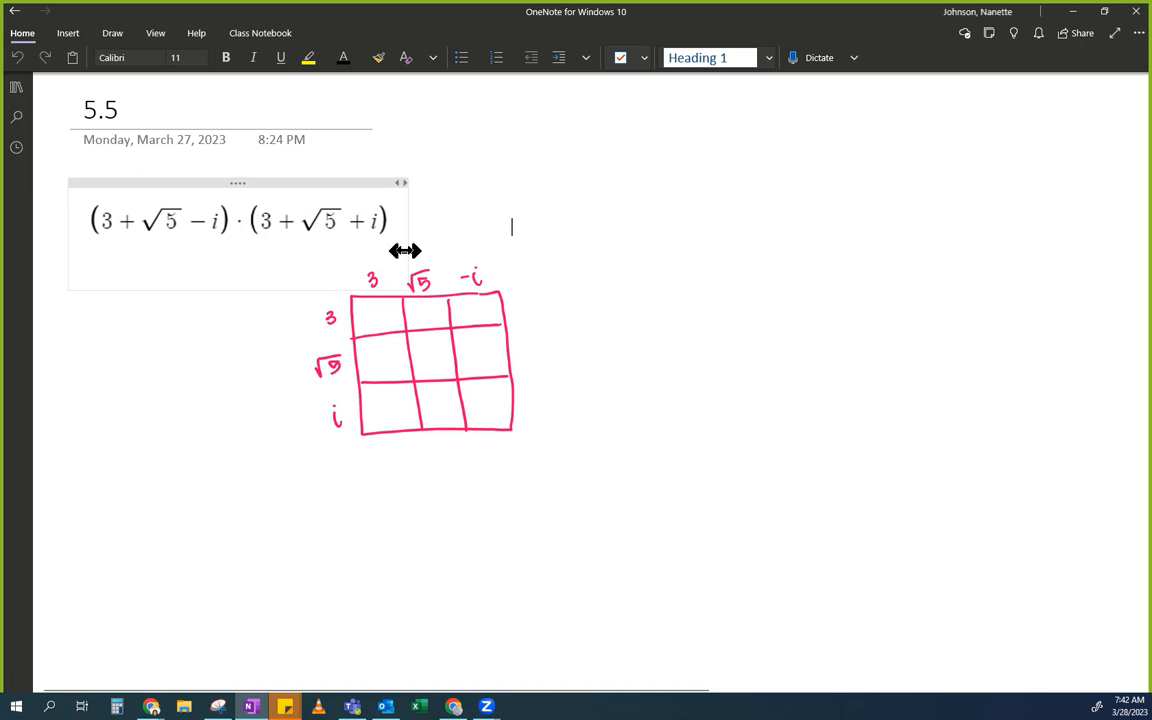
mouse_move(359, 253)
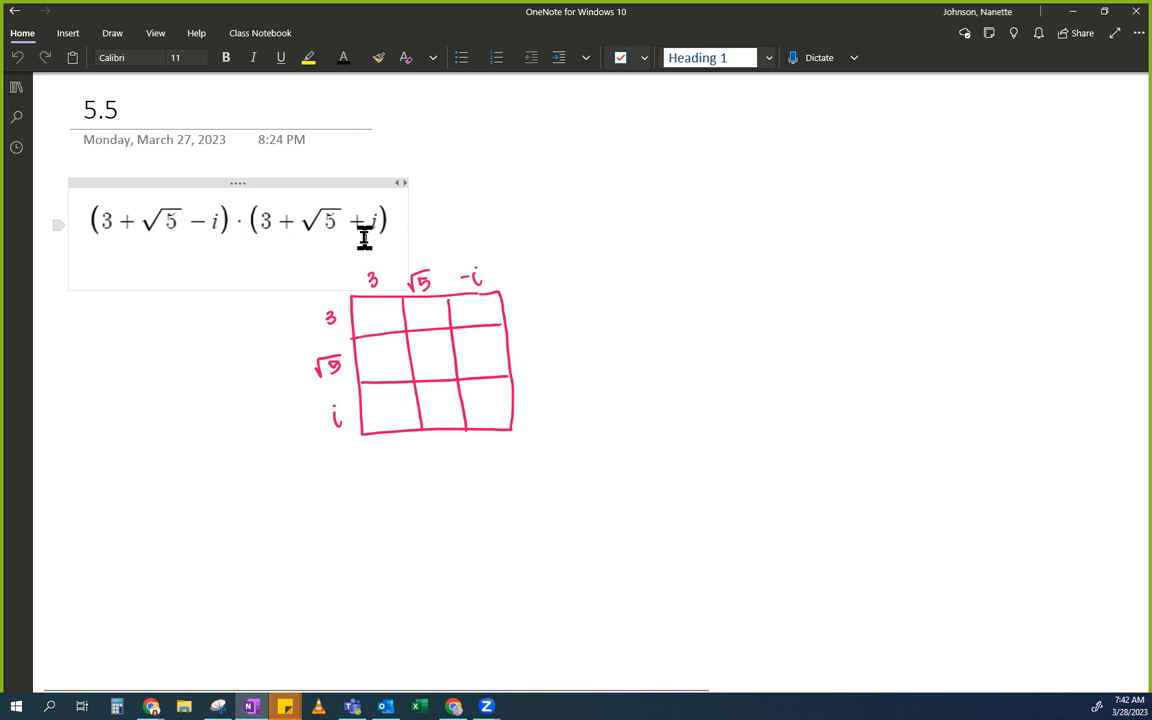
click(512, 226)
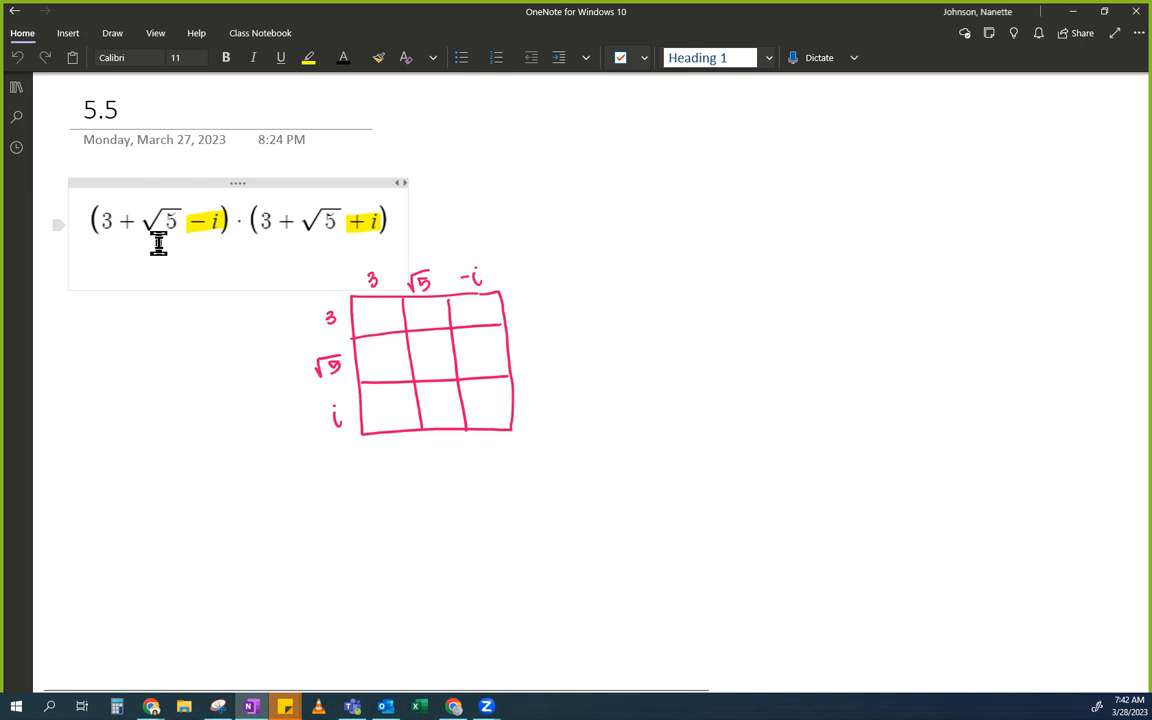
mouse_move(144, 235)
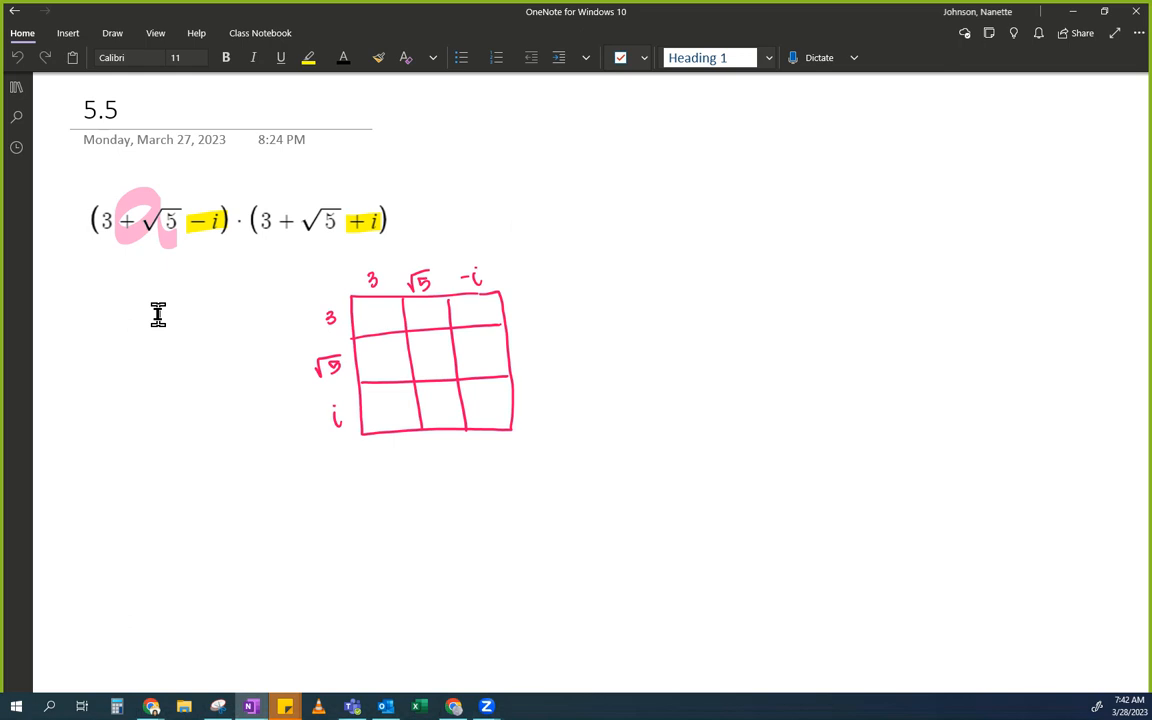
click(511, 227)
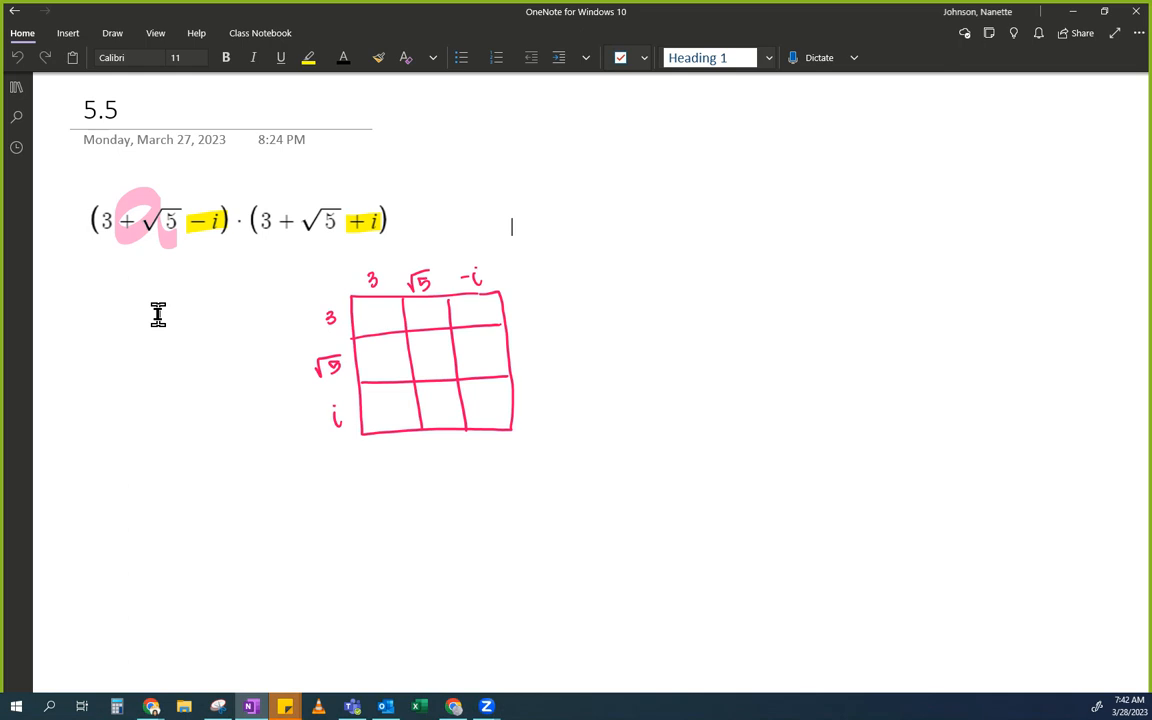
Write the nine products 9, 3√5, −3i, 3√5, 5, −i√5, 3i, i√5, −i² into the cells
click(203, 240)
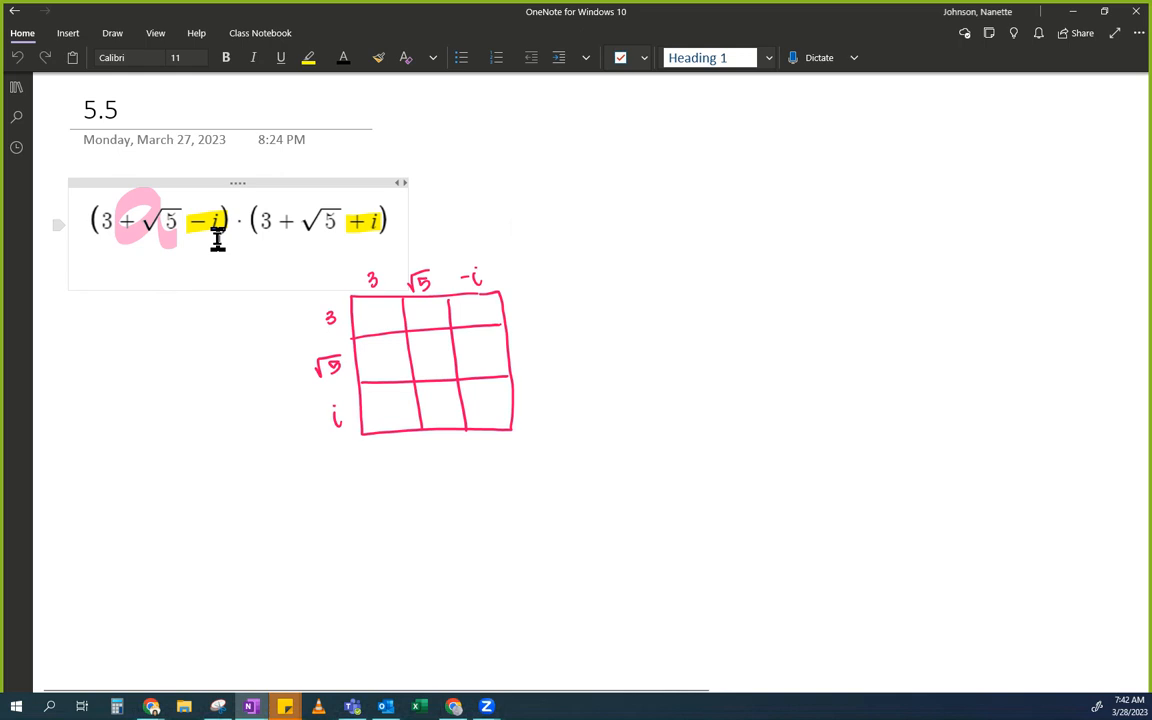
mouse_move(280, 238)
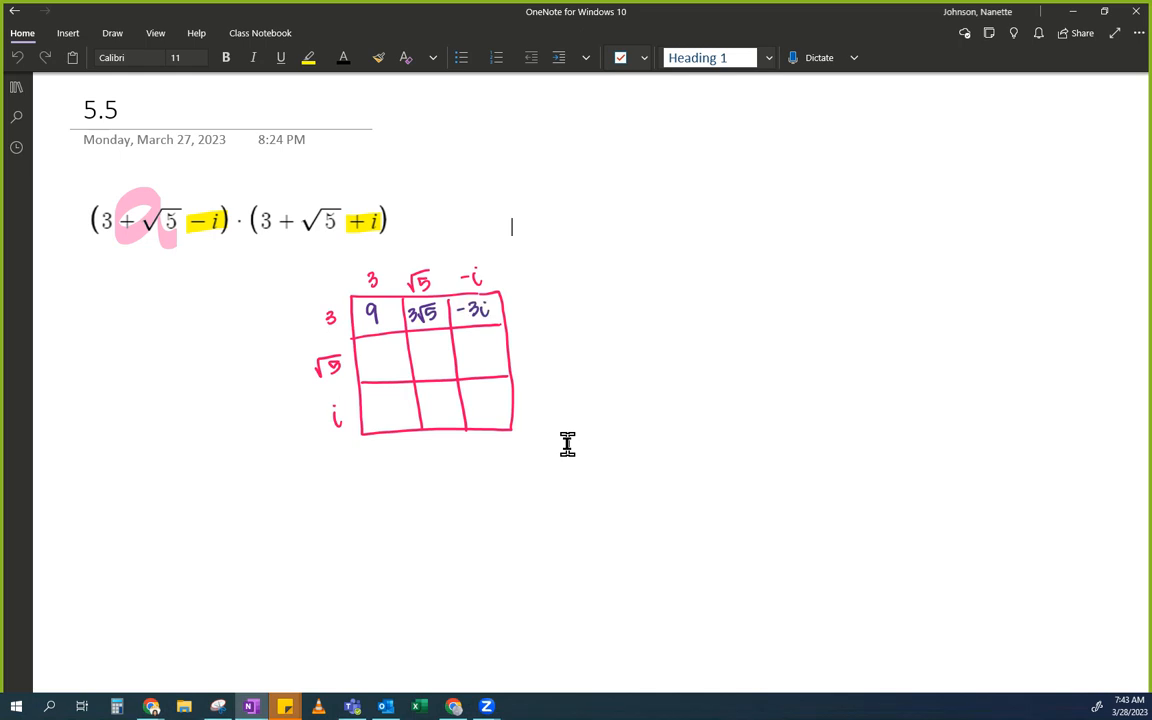
drag(360, 362, 405, 368)
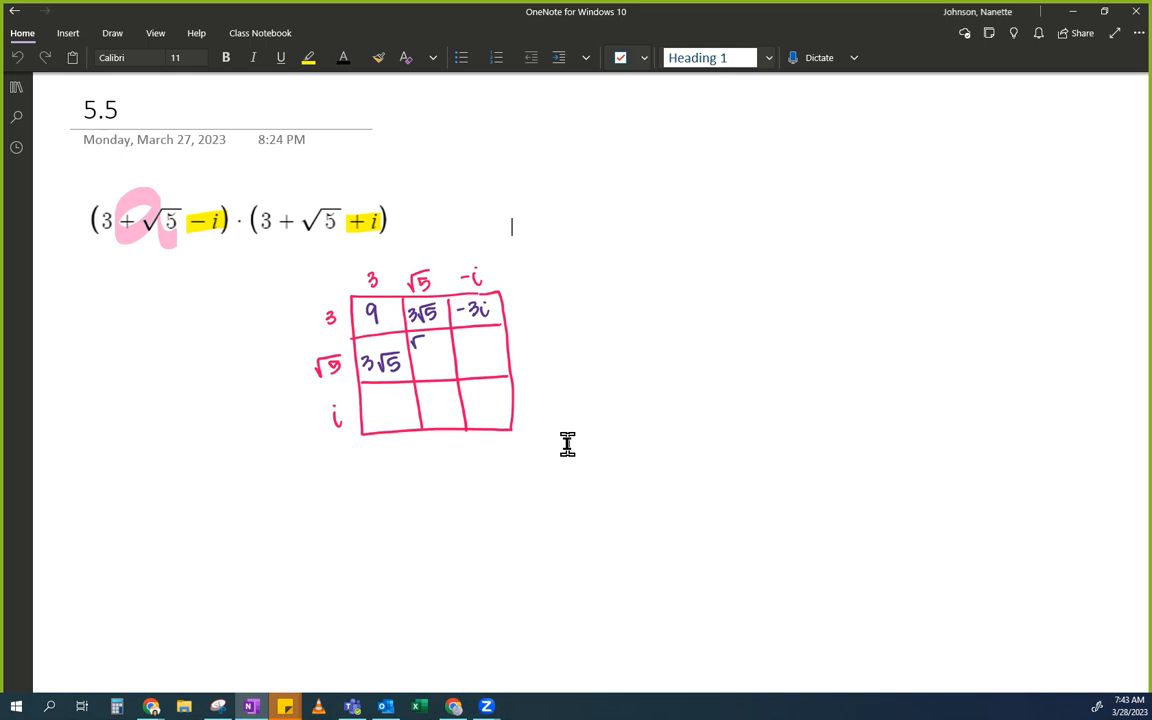
drag(418, 345, 430, 375)
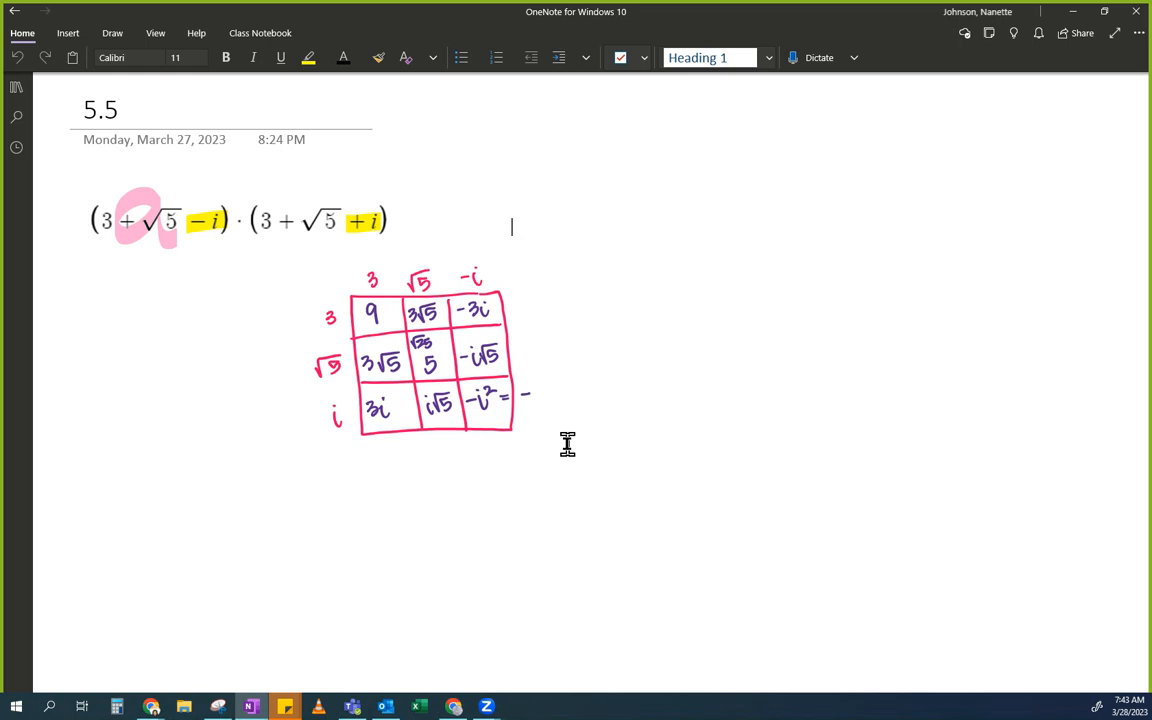
Work out −i² as −(−1) = 1 beside the grid
drag(525, 390, 565, 390)
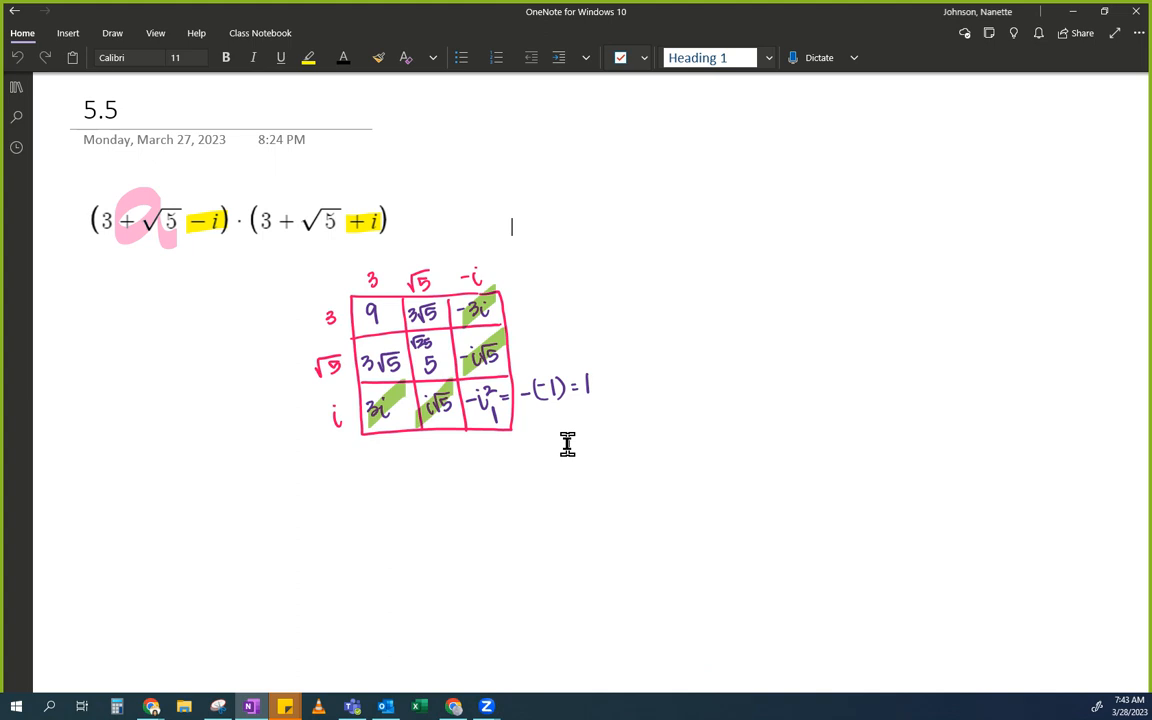
Write = 15 + 6√5 after the expression, circling 9, 5, 1 and underlining 3√5
text(=)
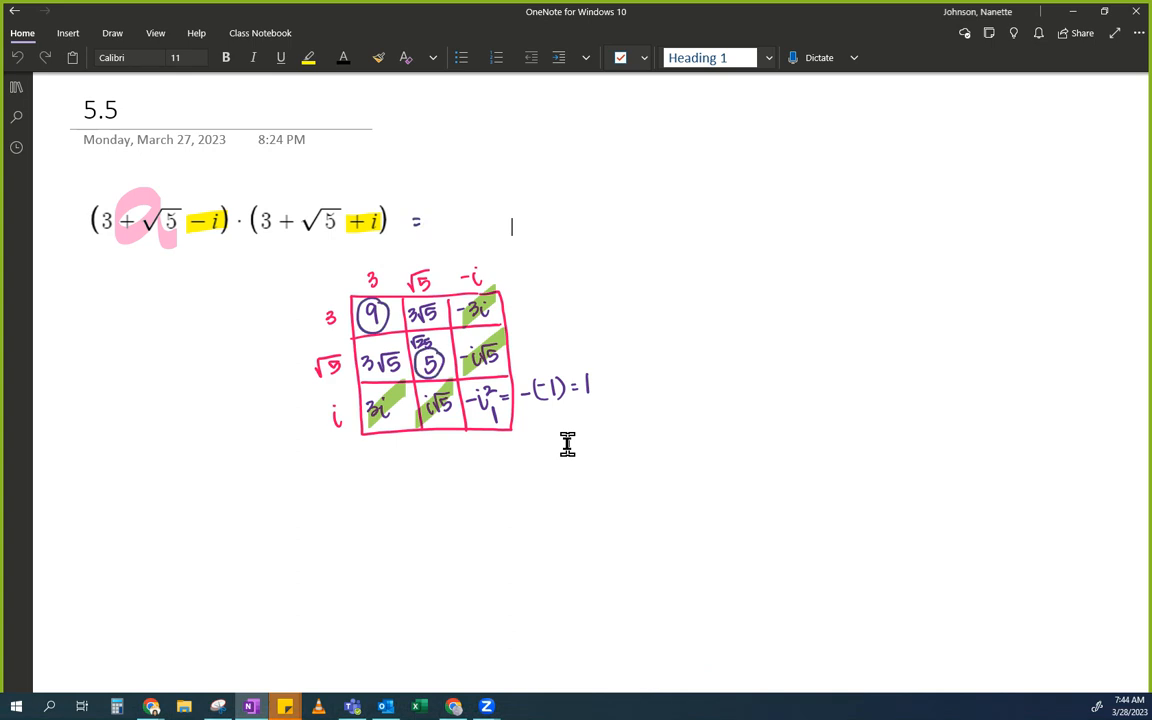
mouse_move(490, 415)
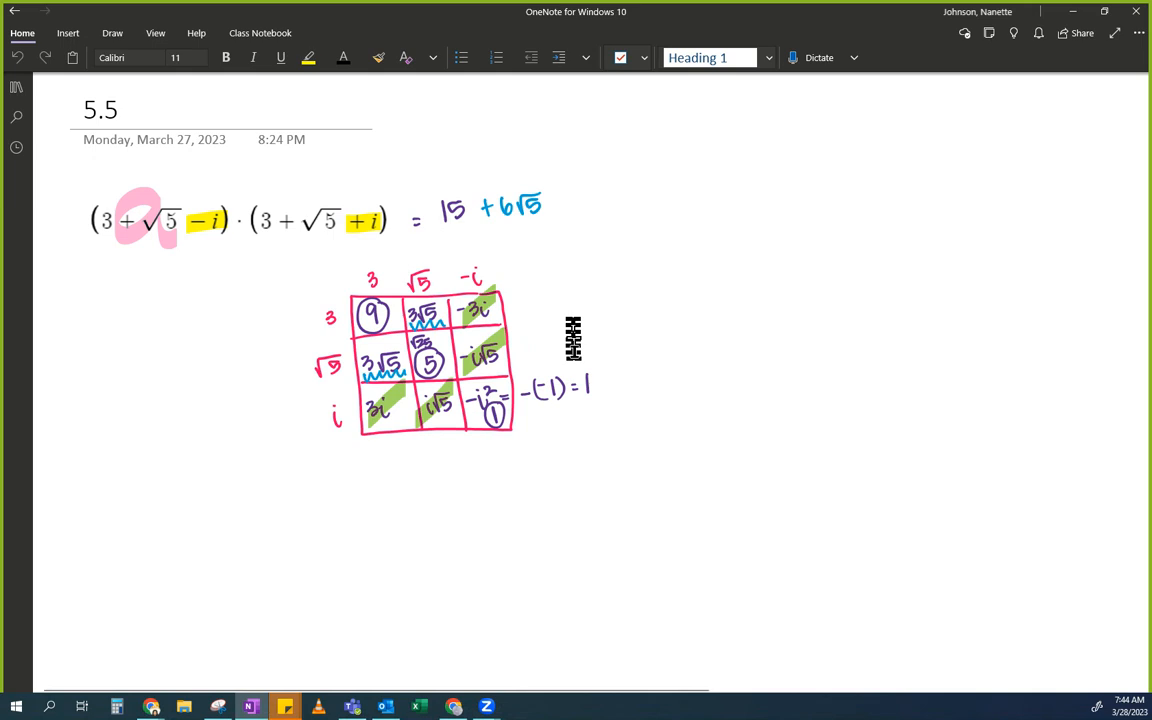
mouse_move(592, 443)
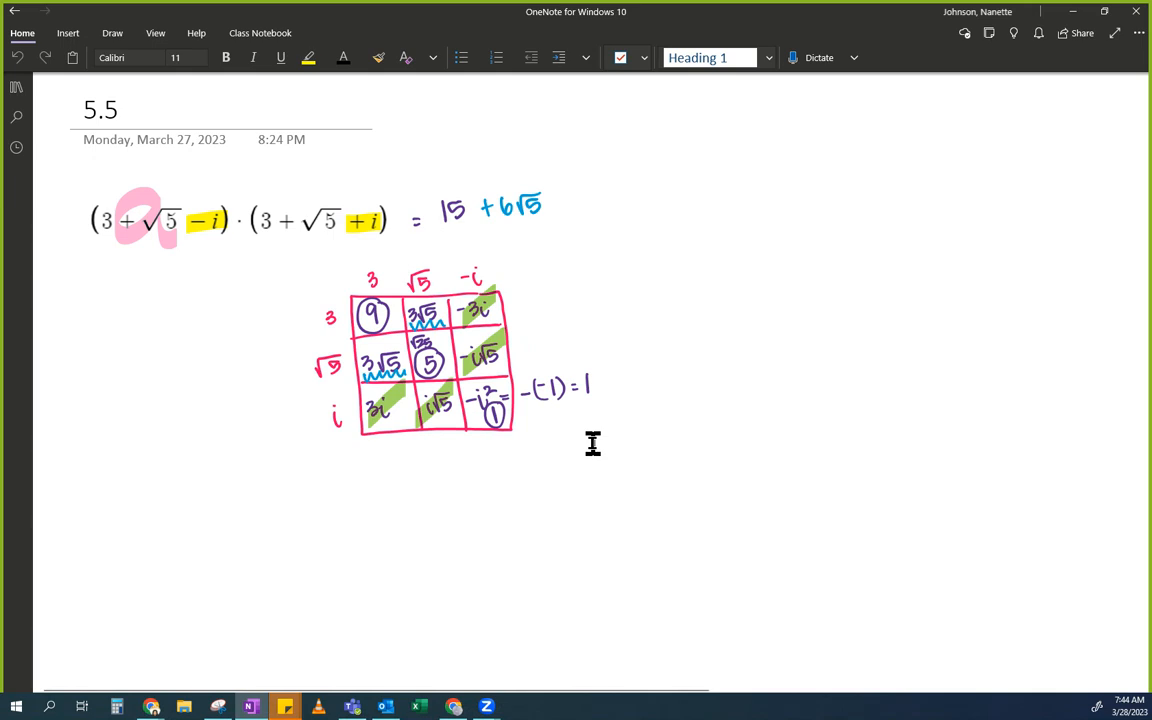
click(162, 281)
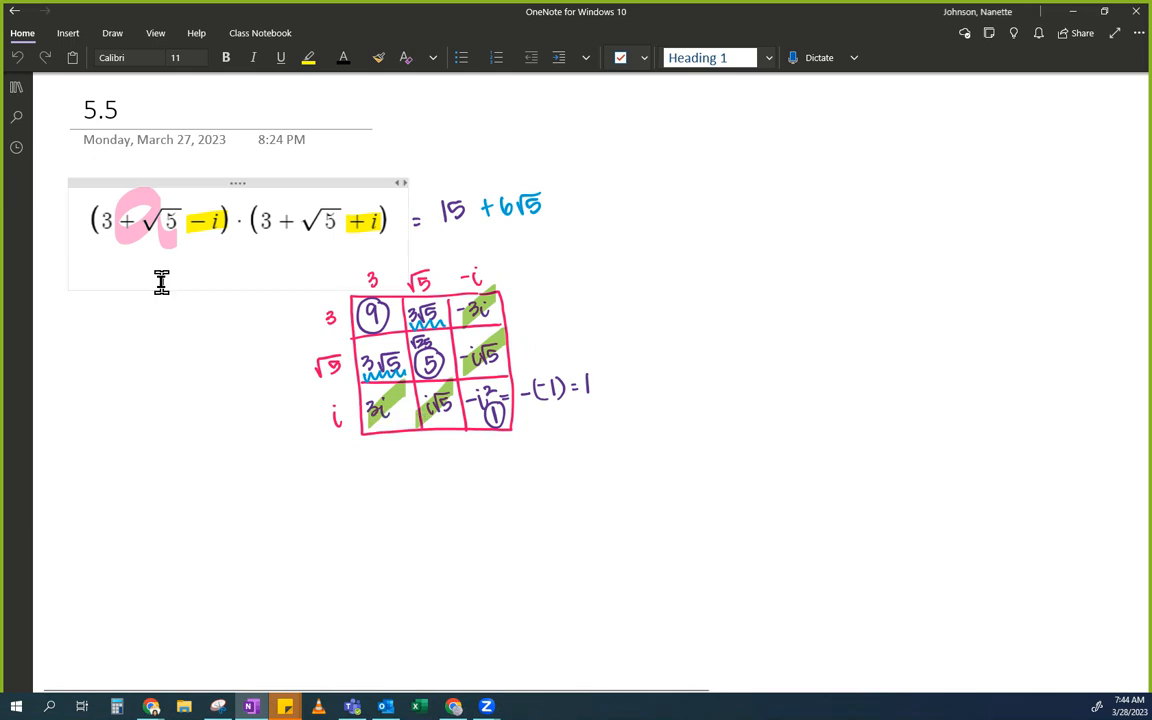